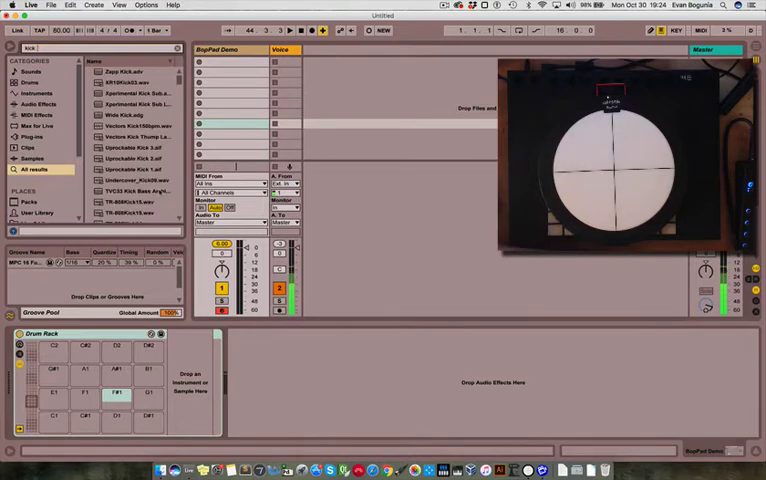
Search the browser for 'kick' to locate a kick sample such as XR10Kick03.
left_click(130, 82)
type("auto fi")
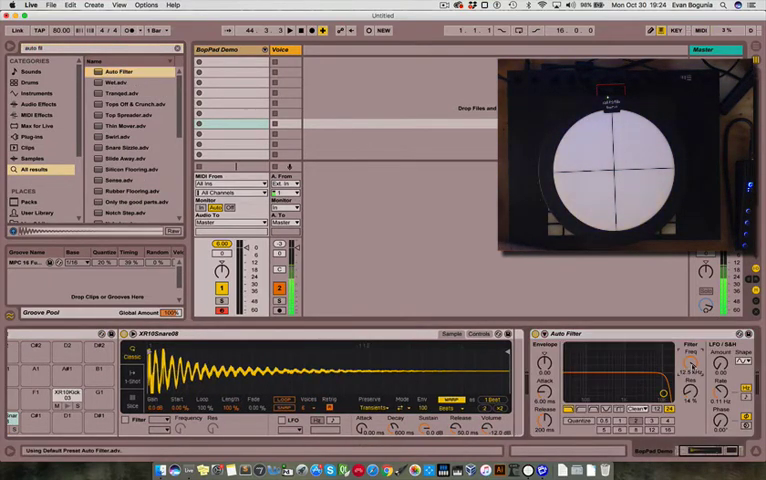
Enter MIDI Map mode so the Auto Filter cutoff can be assigned to the BopPad radius.
left_click(700, 30)
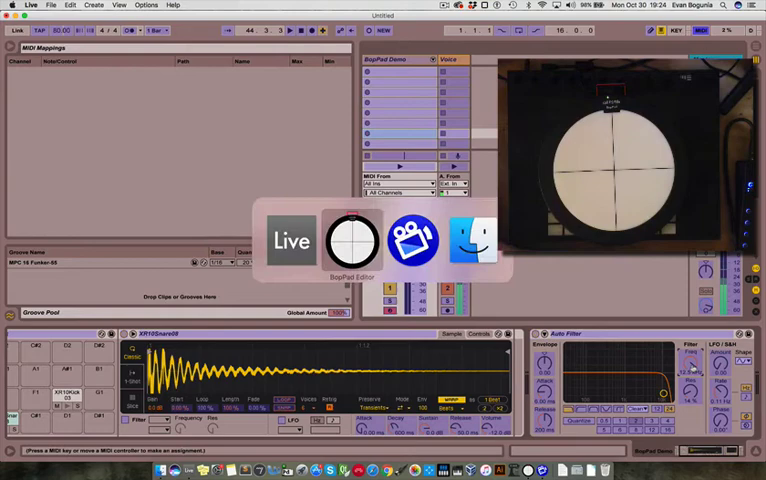